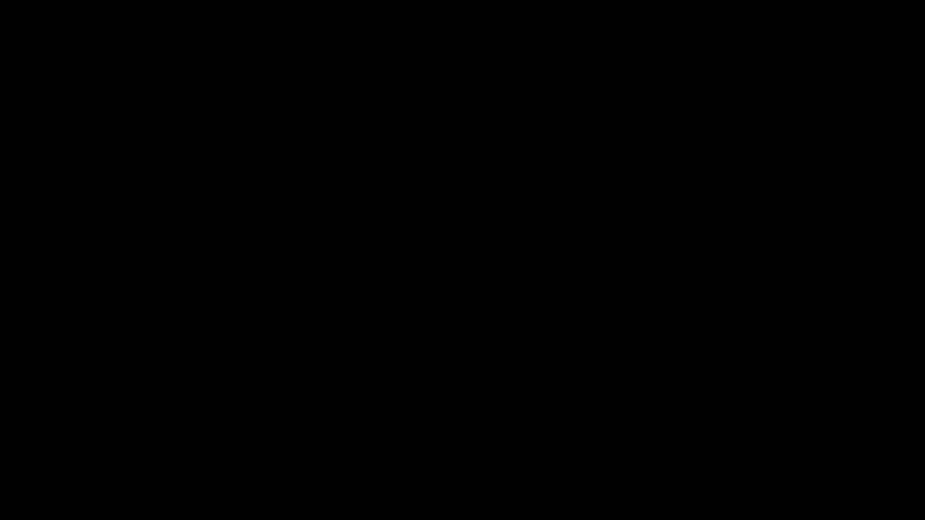
pyautogui.moveTo(147, 232)
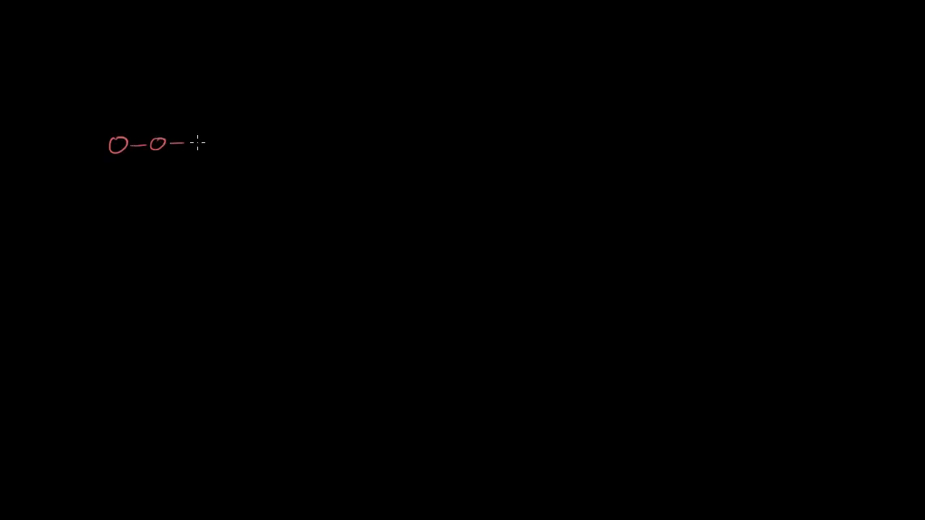
# - Extend the red top row to four circles and draw the connected bottom row
pyautogui.moveTo(184, 142); pyautogui.dragTo(252, 141)
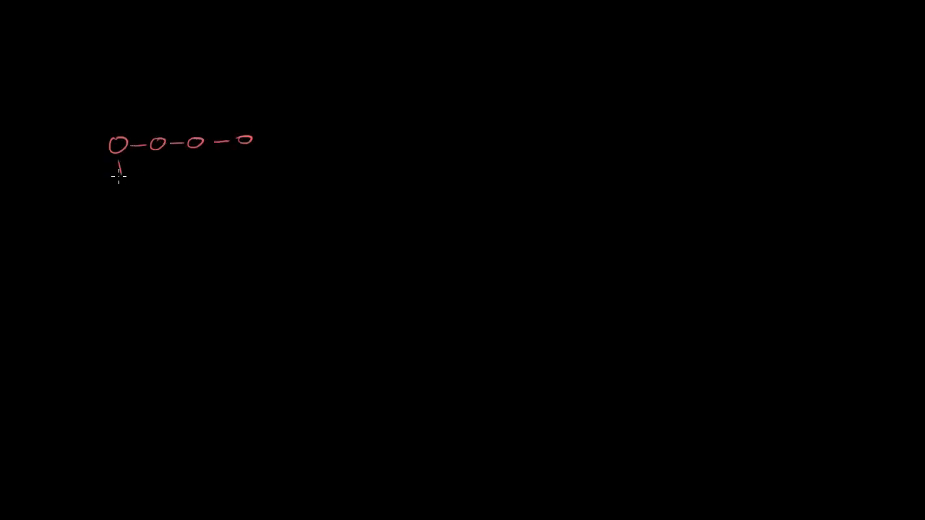
pyautogui.moveTo(115, 159); pyautogui.dragTo(163, 188)
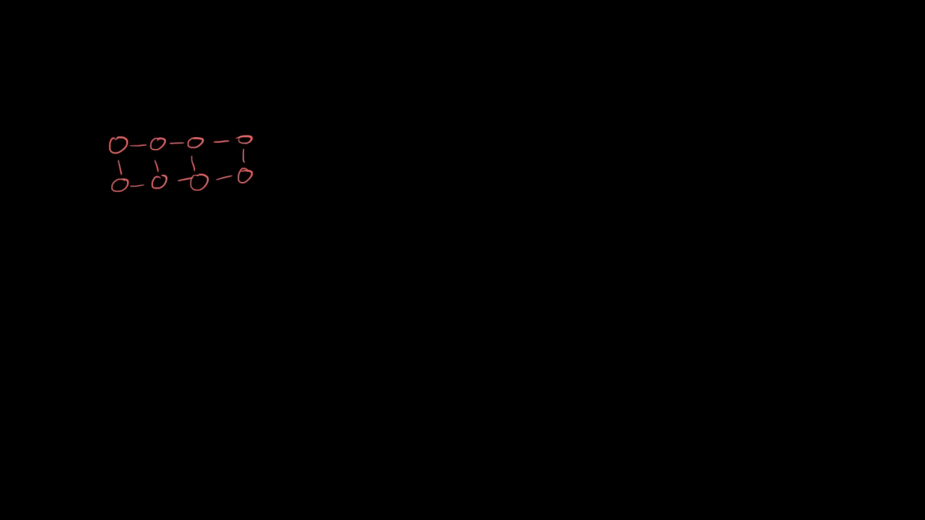
pyautogui.moveTo(233, 200)
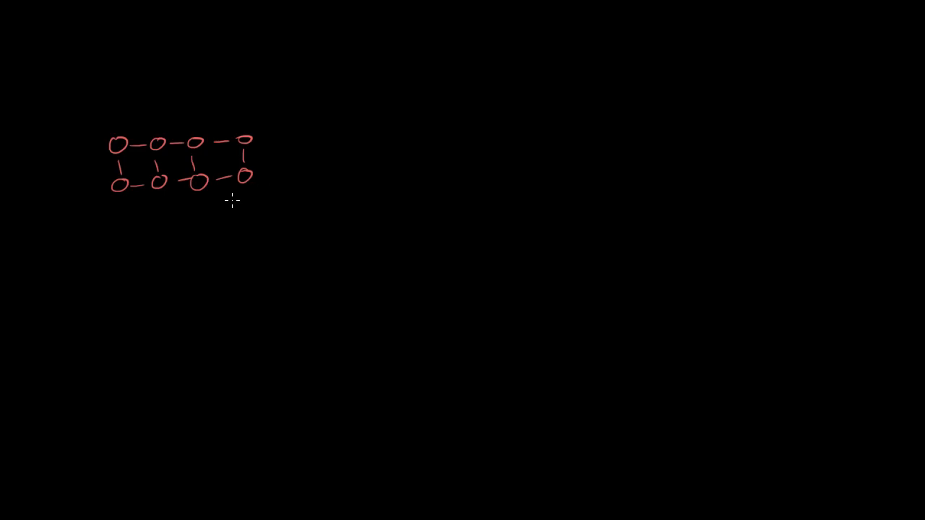
pyautogui.moveTo(279, 171)
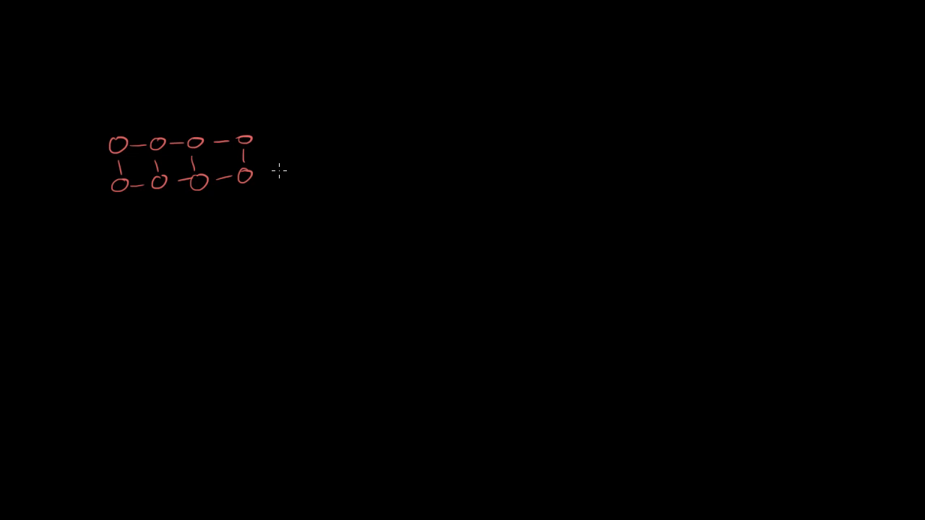
pyautogui.moveTo(280, 171)
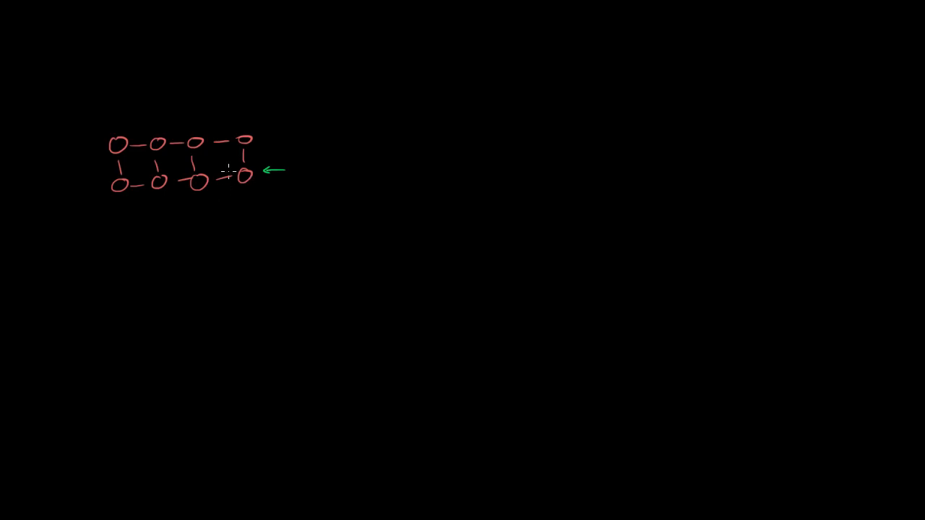
pyautogui.moveTo(181, 220)
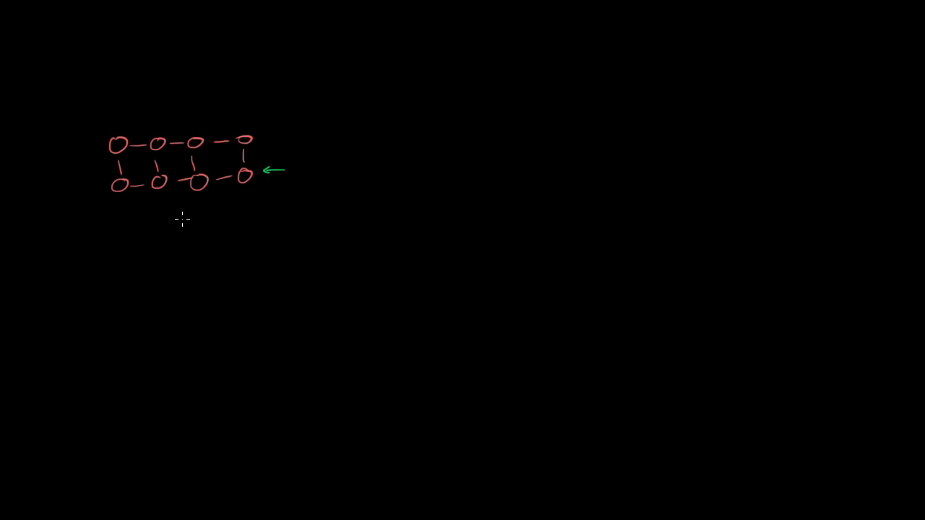
# - Draw a green downward arrow beneath the red lattice
pyautogui.moveTo(181, 217); pyautogui.dragTo(181, 235)
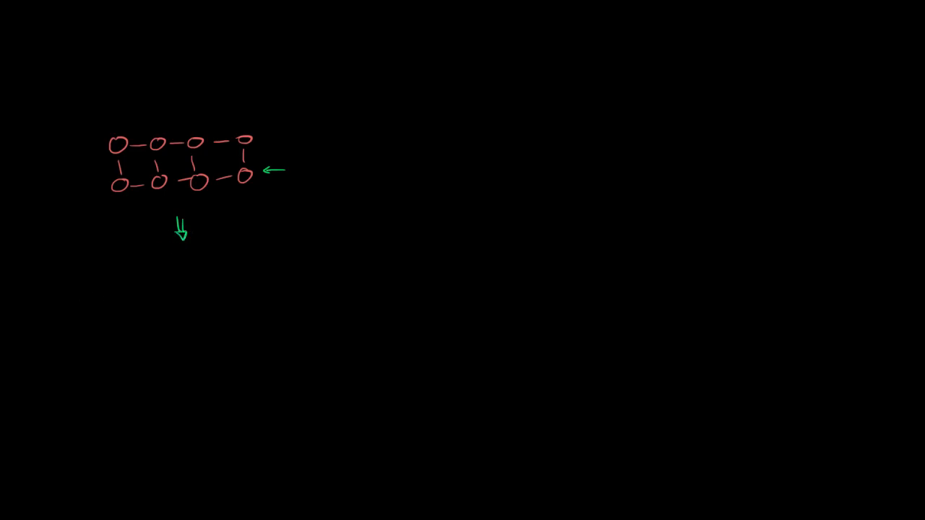
pyautogui.moveTo(190, 188)
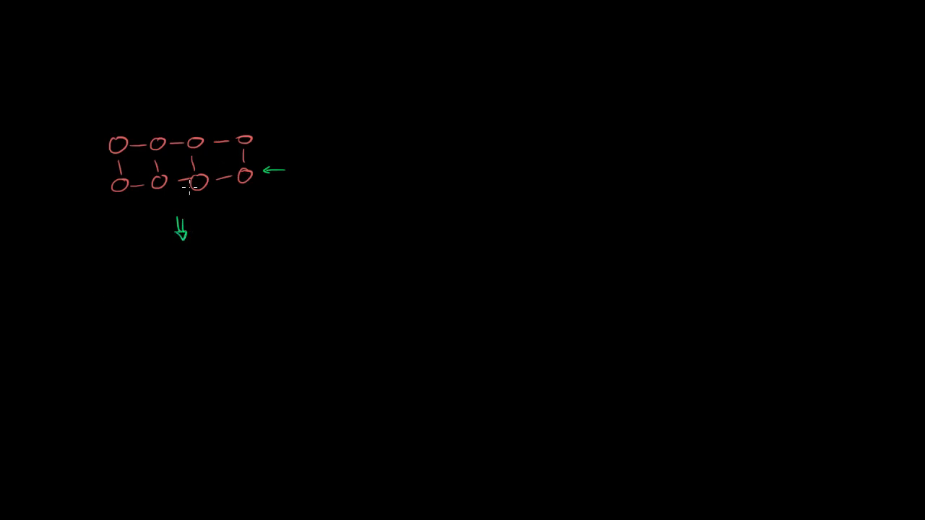
pyautogui.moveTo(96, 305)
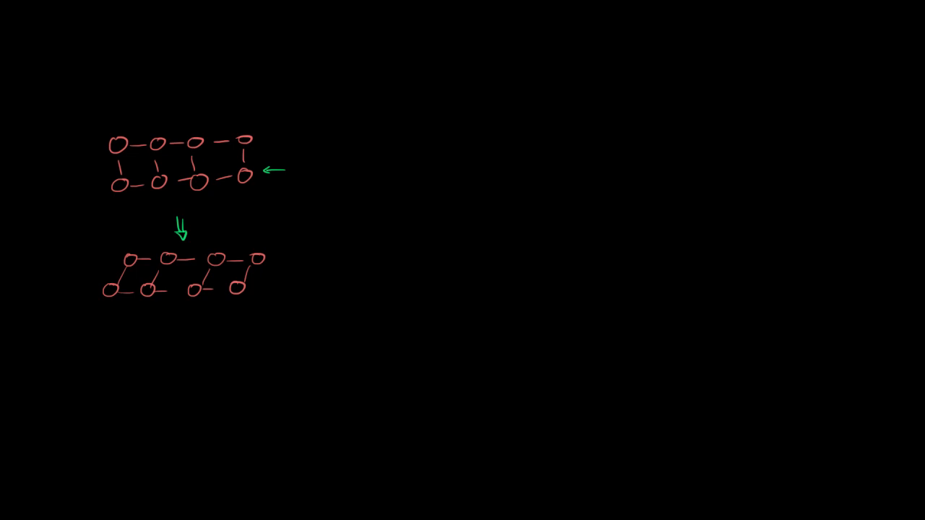
pyautogui.moveTo(71, 224)
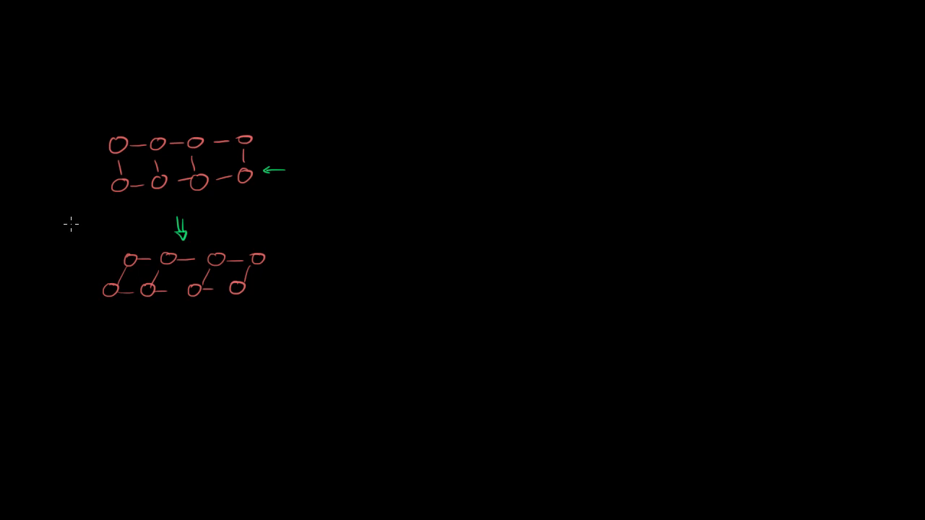
pyautogui.moveTo(94, 321)
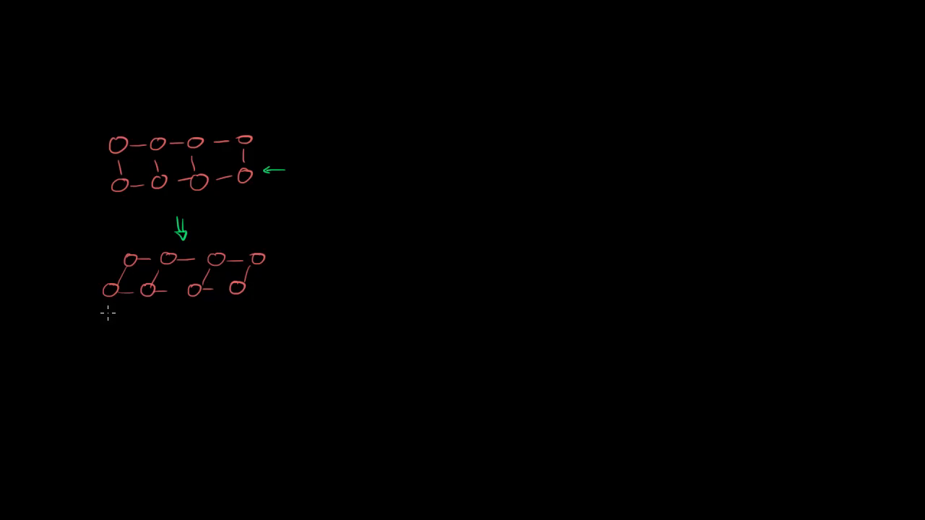
pyautogui.moveTo(108, 271)
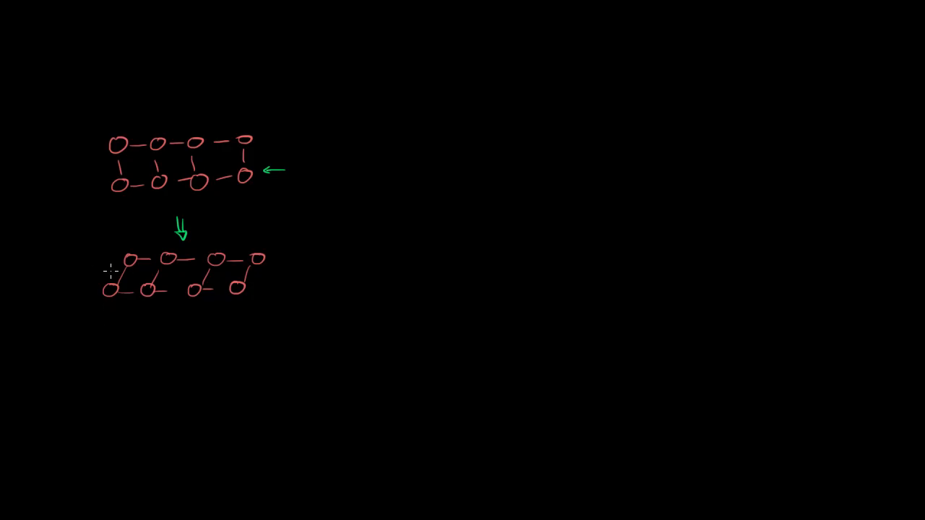
# - Draw purple down-left arrows at the sheared lattice's lower circles, including the fourth
pyautogui.moveTo(126, 264); pyautogui.dragTo(107, 278)
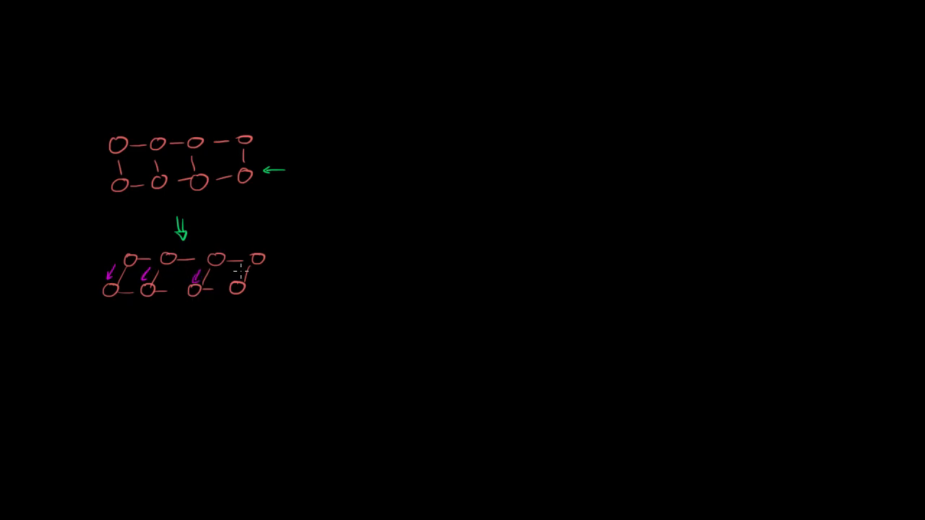
pyautogui.moveTo(249, 260); pyautogui.dragTo(239, 278)
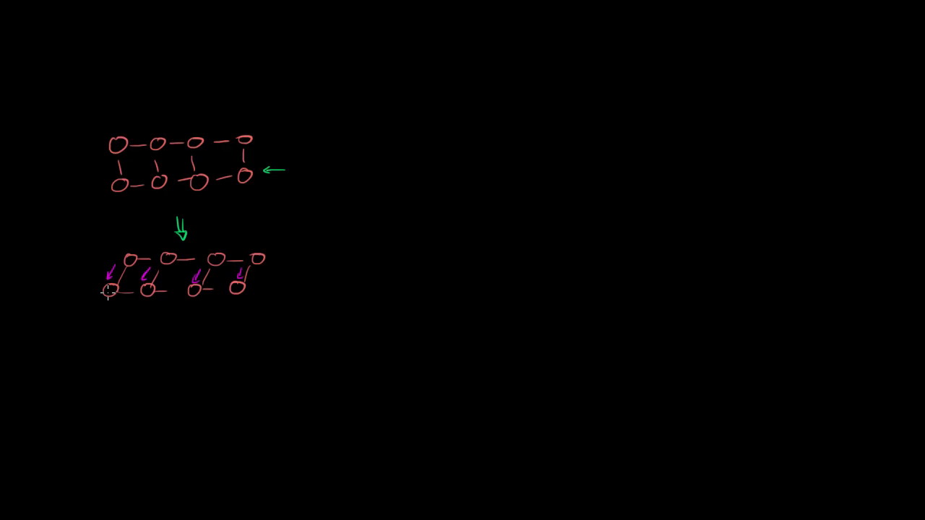
pyautogui.moveTo(114, 255)
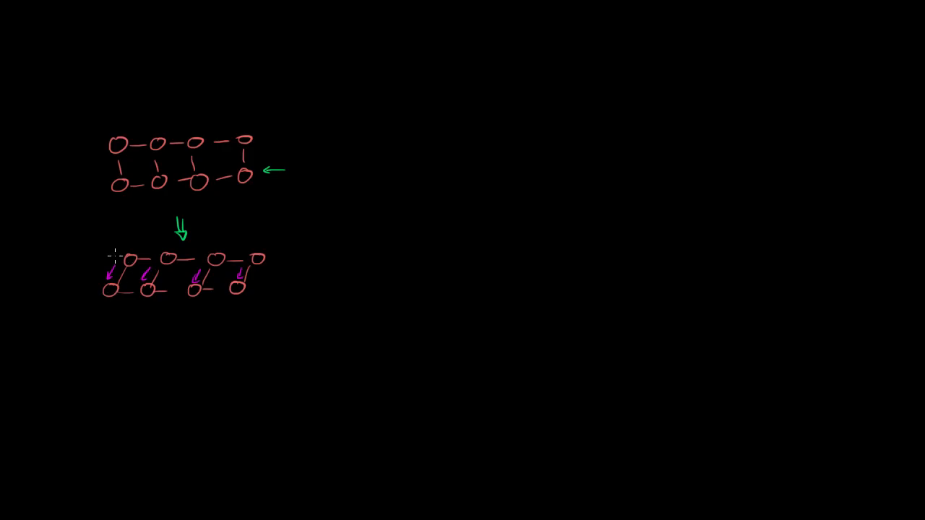
pyautogui.moveTo(140, 299)
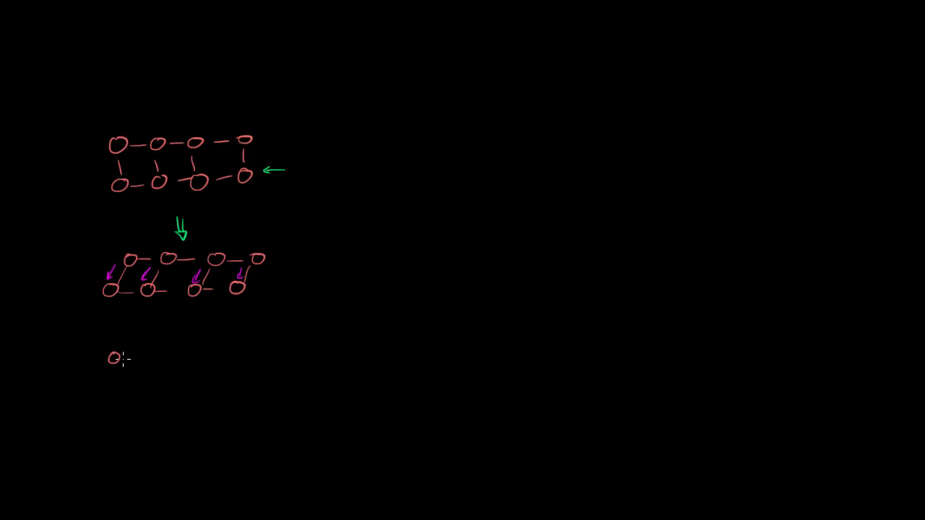
# - Draw a lower row of four red circles and a connected second row beneath it
pyautogui.moveTo(119, 356); pyautogui.dragTo(217, 355)
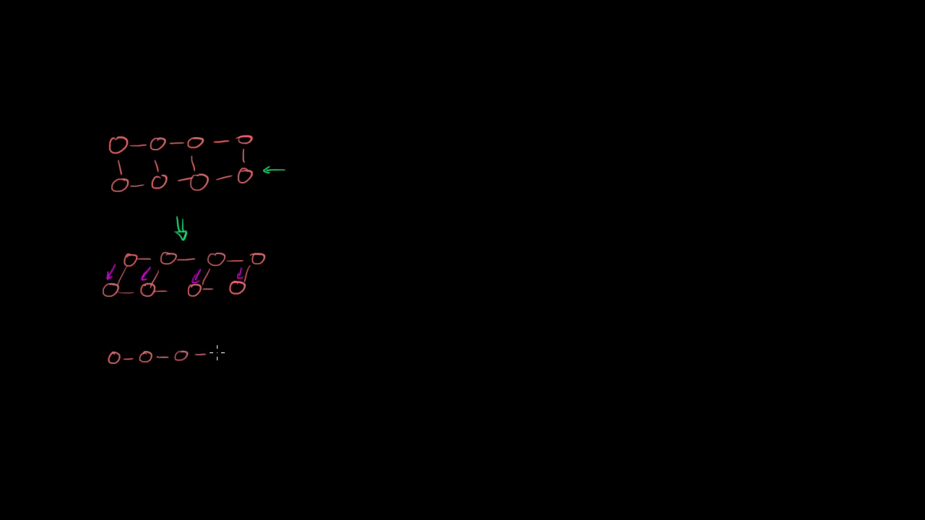
pyautogui.moveTo(210, 354); pyautogui.dragTo(220, 354)
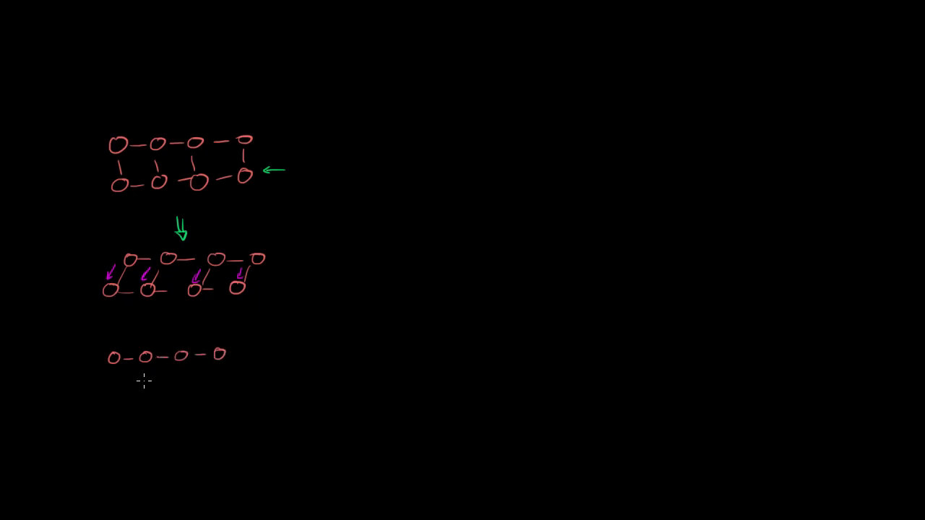
pyautogui.moveTo(116, 373)
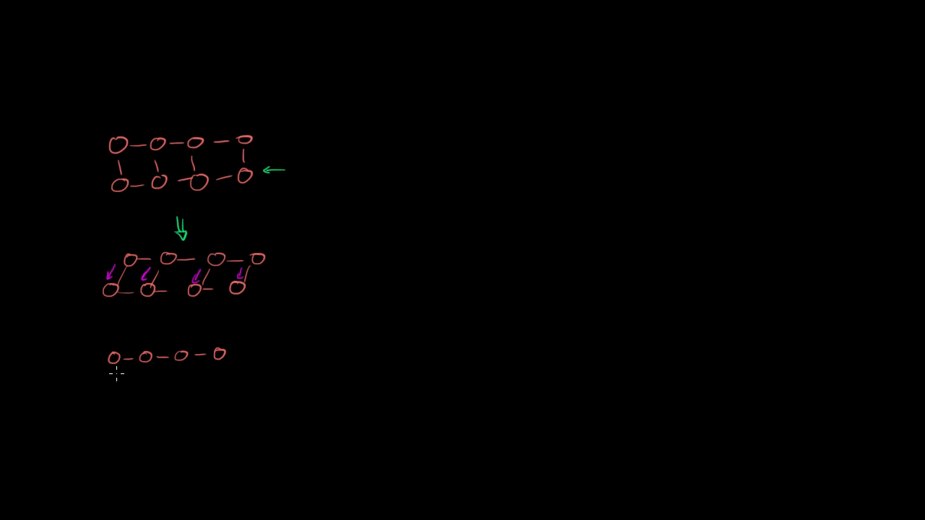
pyautogui.moveTo(116, 365); pyautogui.dragTo(141, 390)
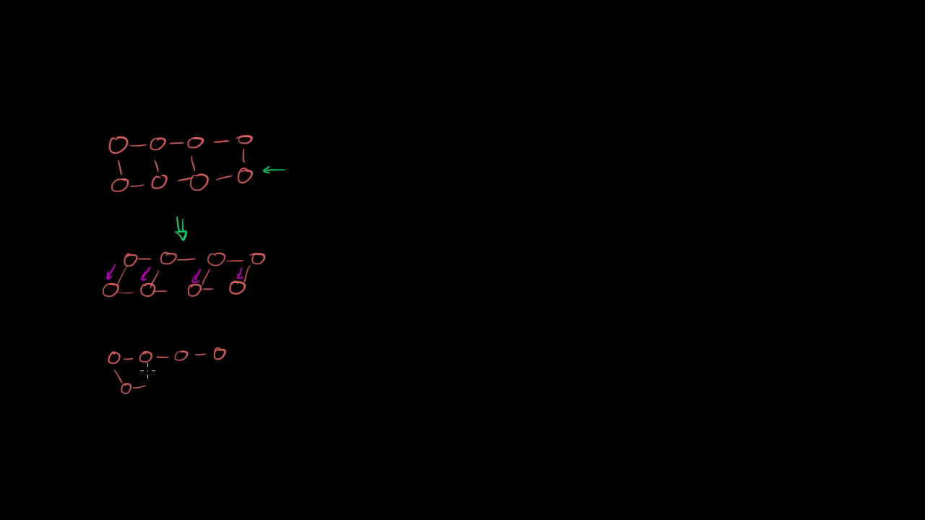
pyautogui.moveTo(134, 376); pyautogui.dragTo(192, 386)
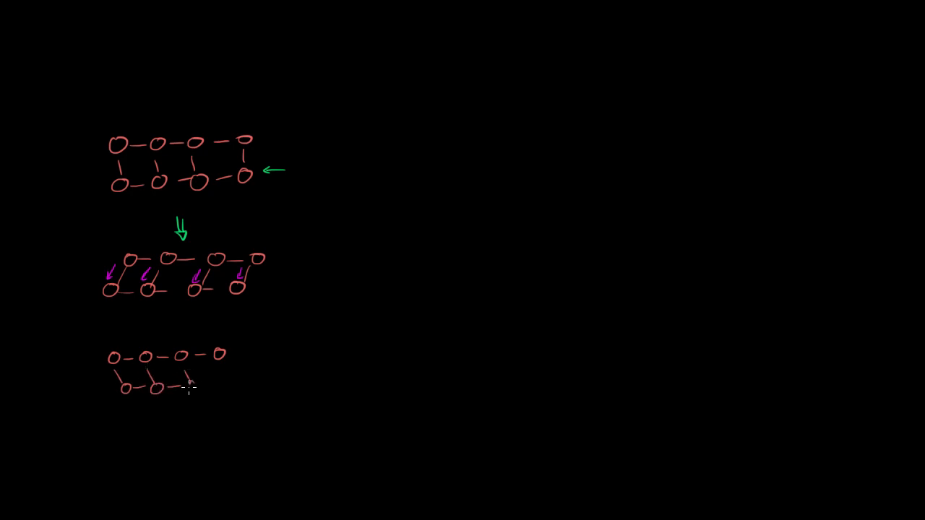
pyautogui.moveTo(184, 383); pyautogui.dragTo(235, 383)
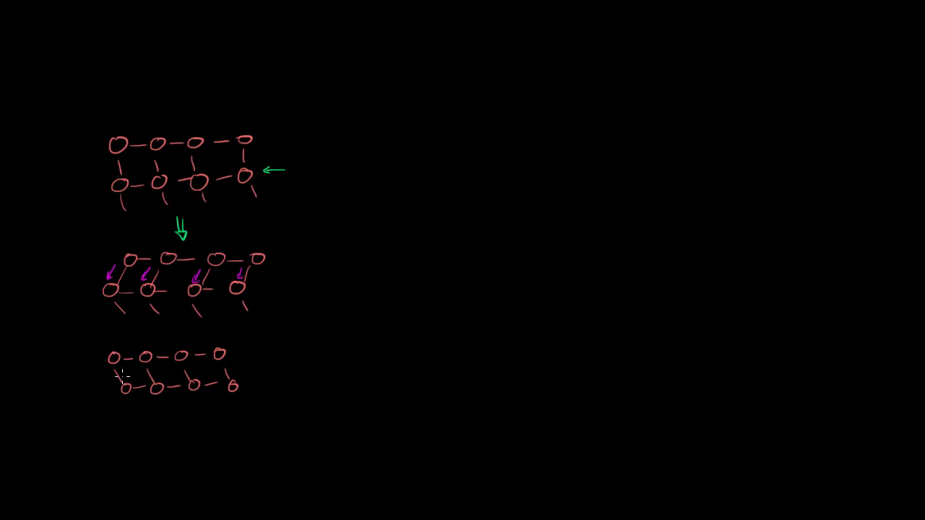
pyautogui.moveTo(90, 372)
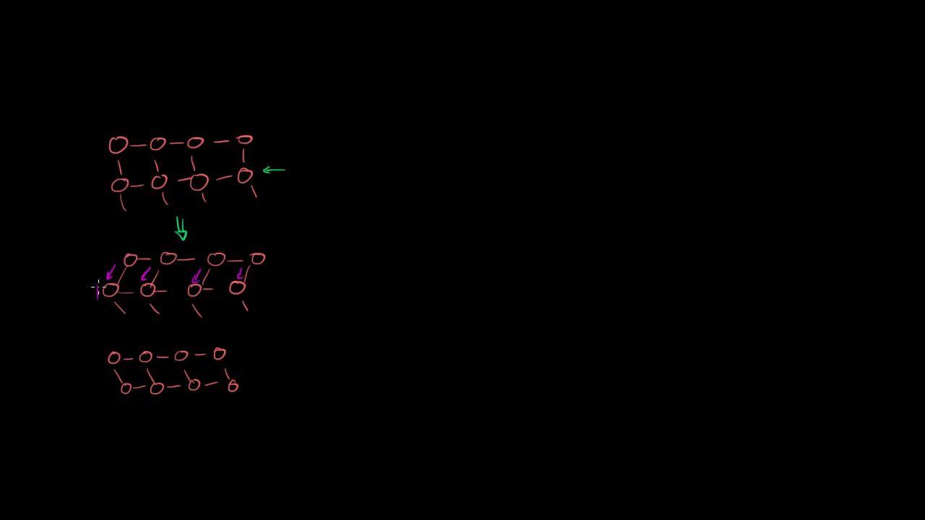
# - Box the sheared lattice's lower row and the third lattice's top row in purple
pyautogui.moveTo(97, 283); pyautogui.dragTo(249, 289)
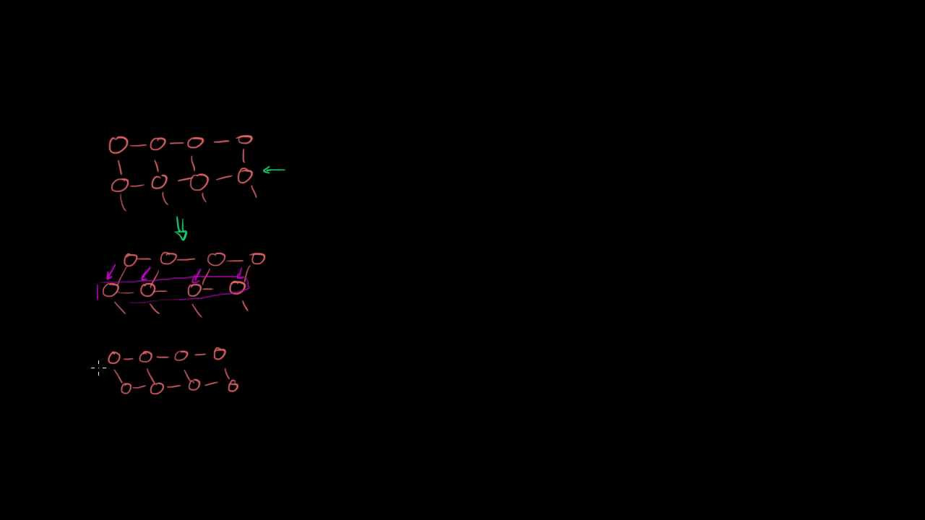
pyautogui.moveTo(101, 354); pyautogui.dragTo(231, 354)
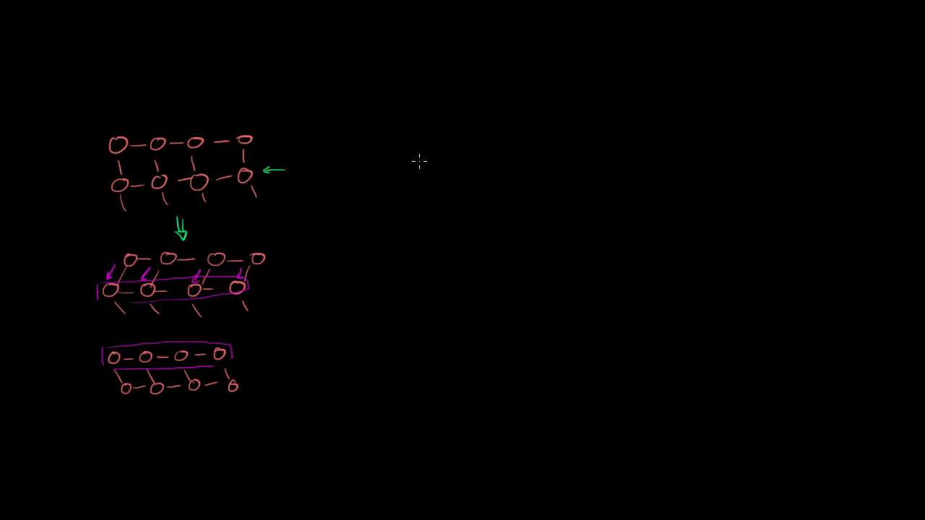
pyautogui.moveTo(411, 188)
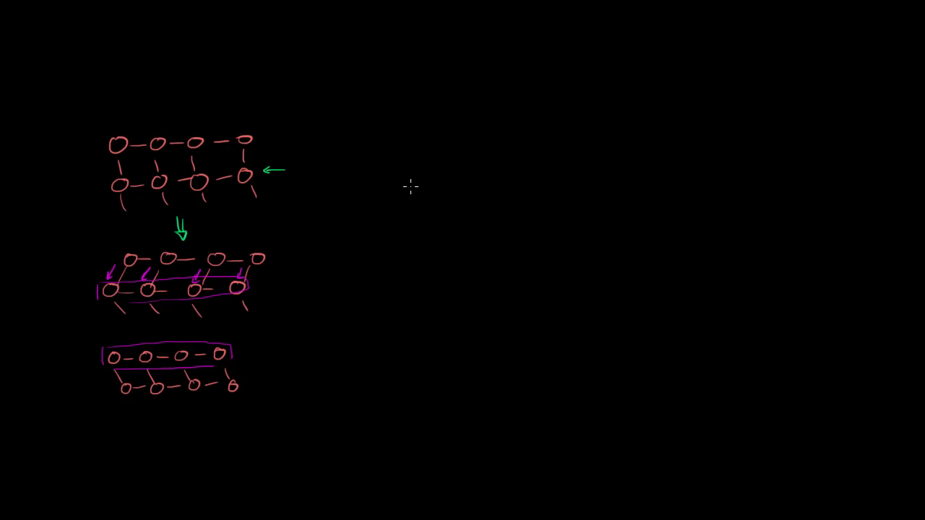
pyautogui.moveTo(410, 140)
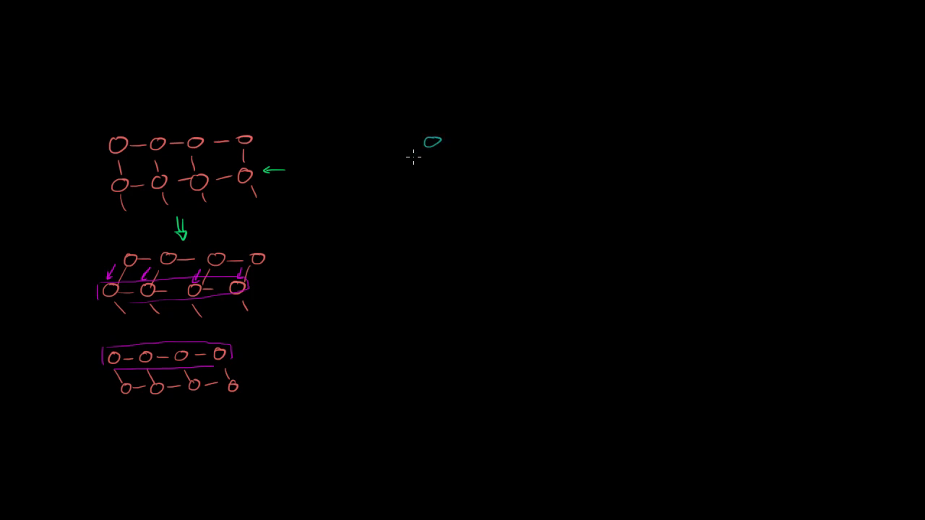
pyautogui.moveTo(415, 171)
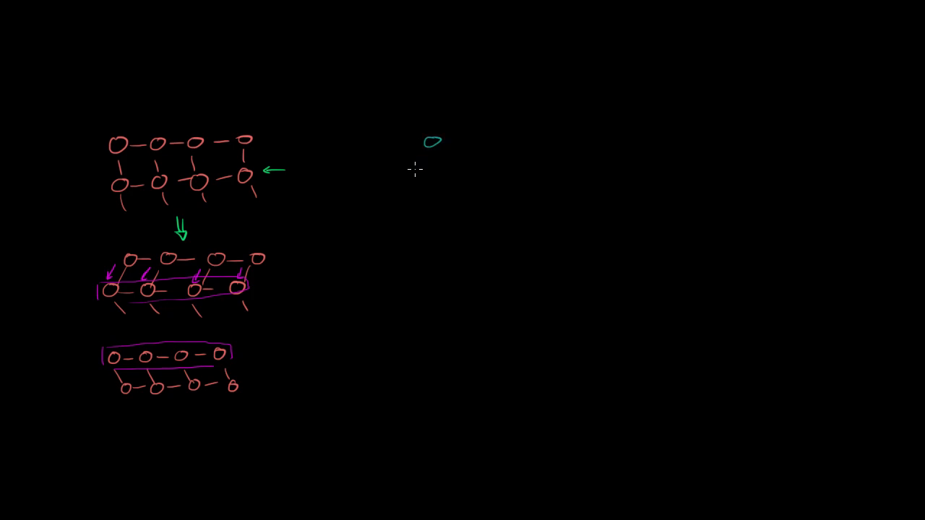
# - Draw a cyan stroke starting the zigzag molecule chain right of the red lattices
pyautogui.moveTo(474, 141); pyautogui.dragTo(488, 141)
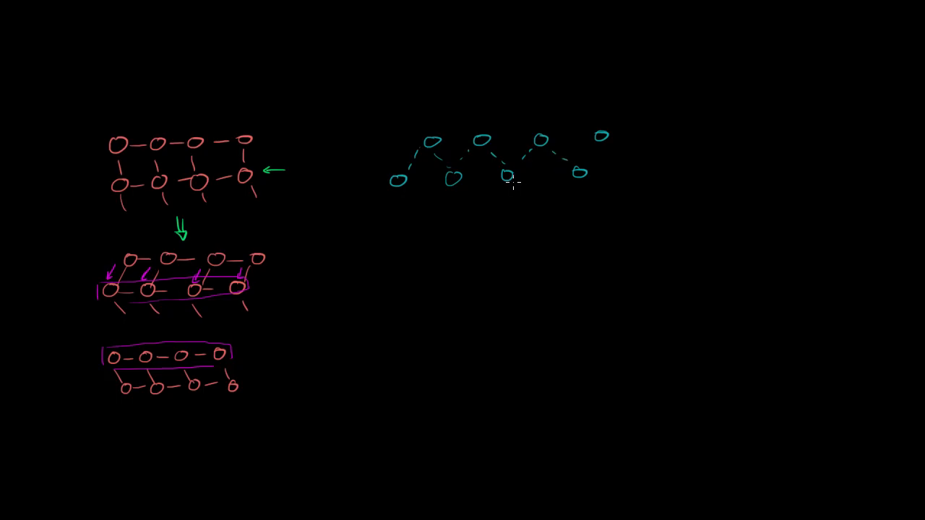
pyautogui.moveTo(514, 187)
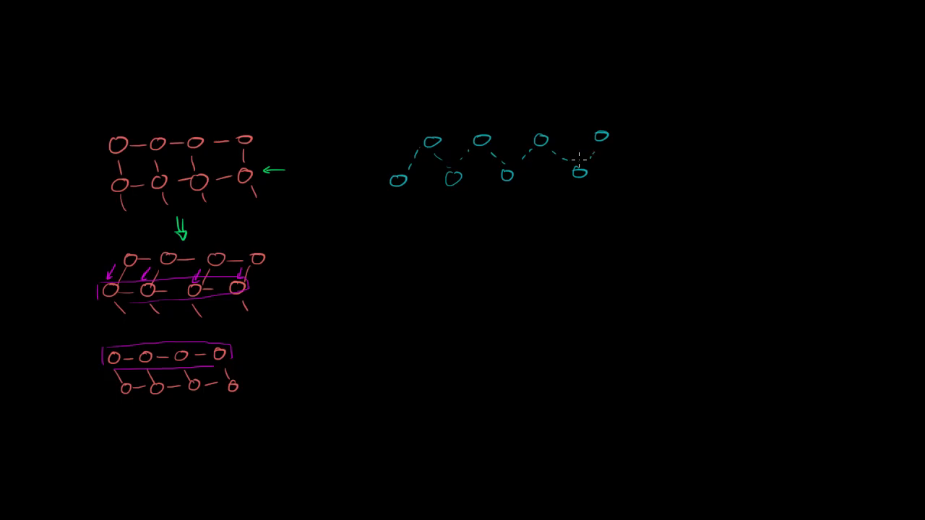
pyautogui.moveTo(497, 200)
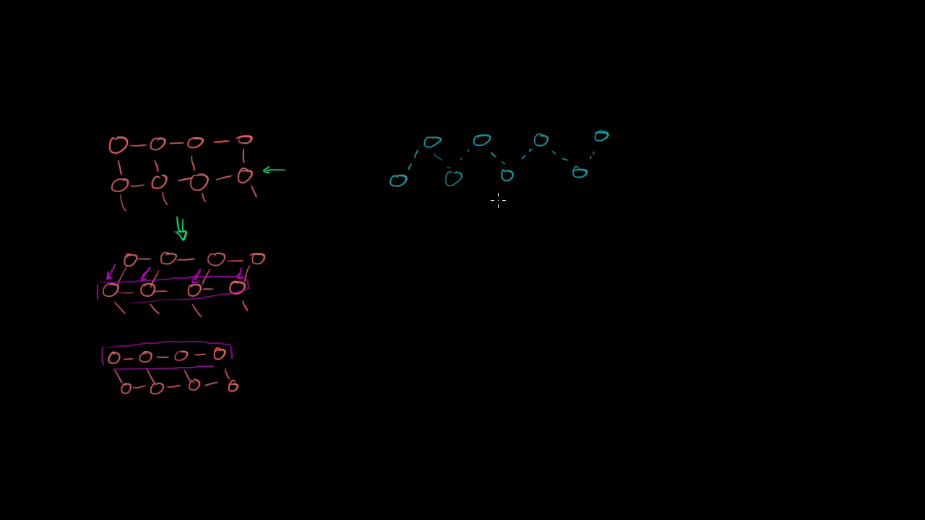
pyautogui.moveTo(315, 137)
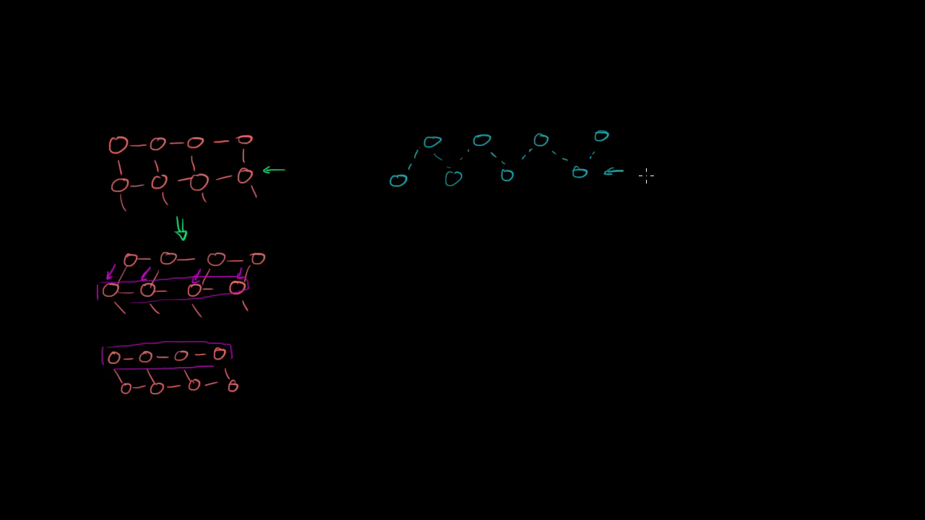
pyautogui.moveTo(429, 223)
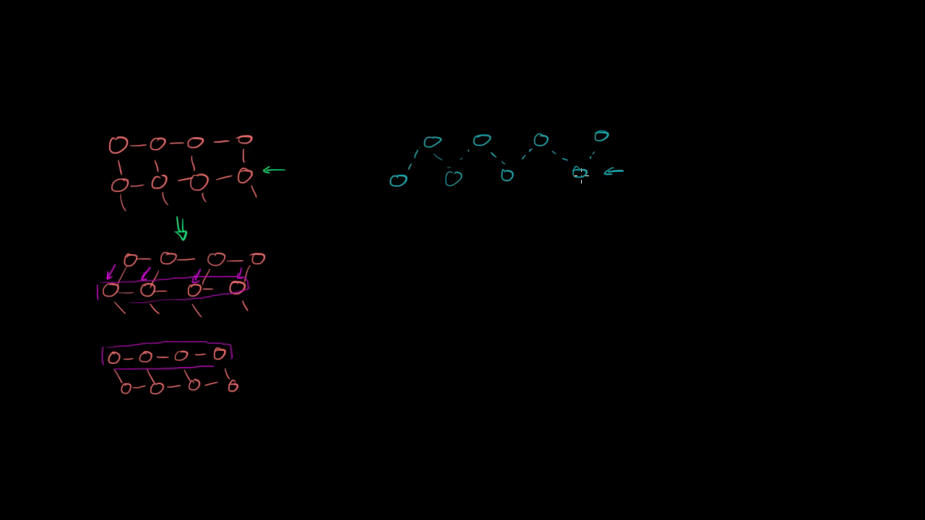
pyautogui.moveTo(517, 168)
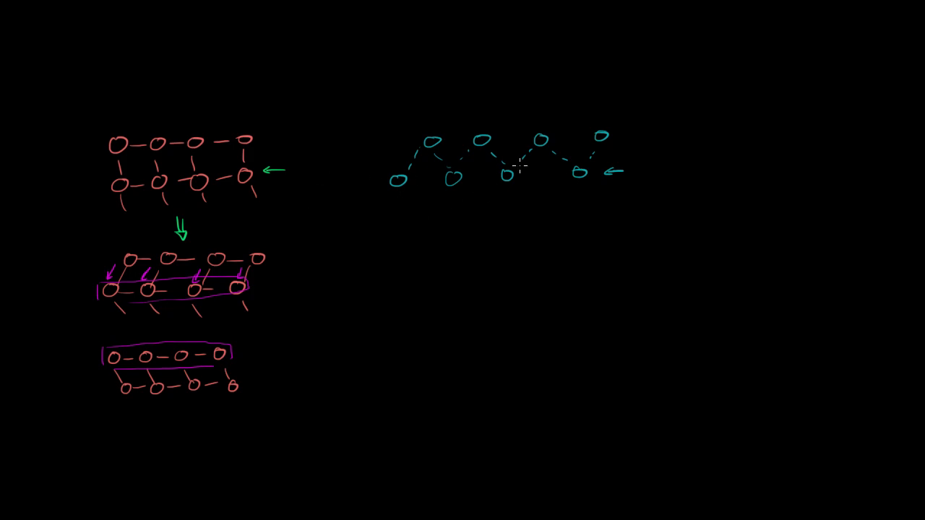
pyautogui.moveTo(463, 182)
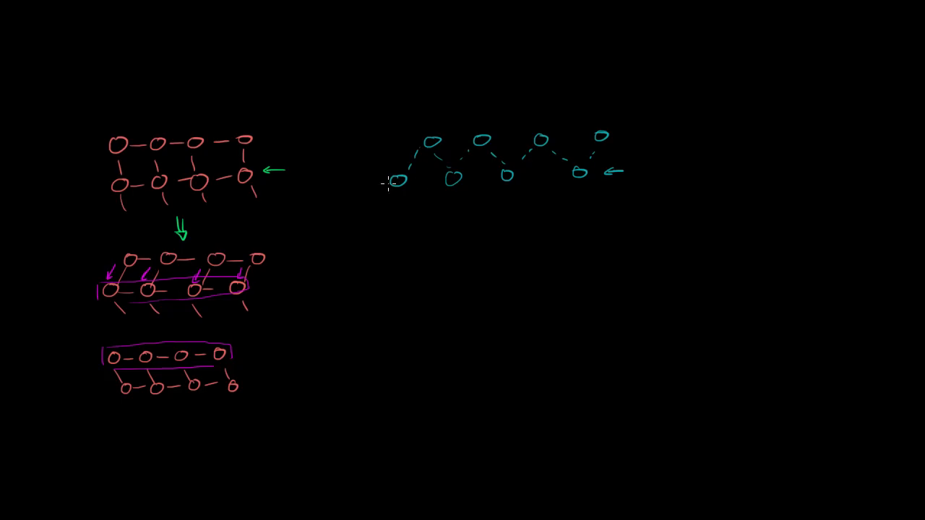
pyautogui.moveTo(370, 289)
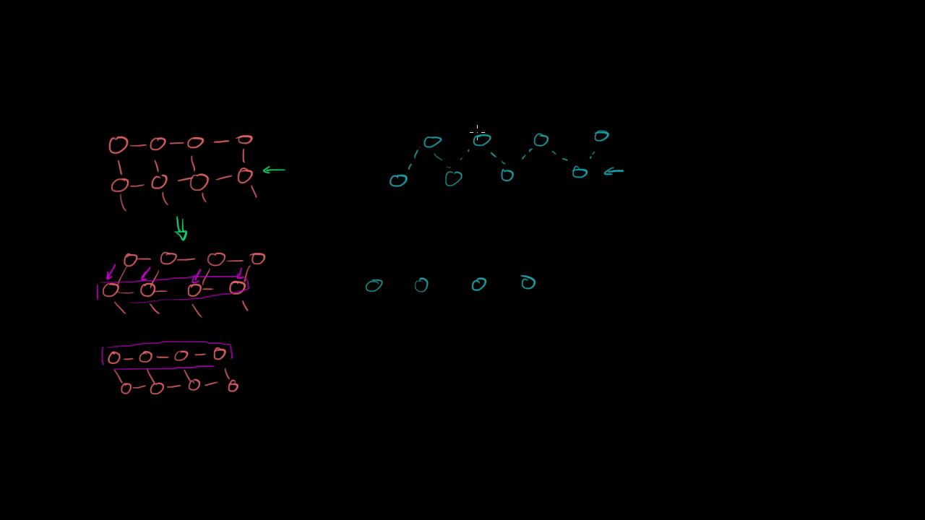
pyautogui.moveTo(404, 165)
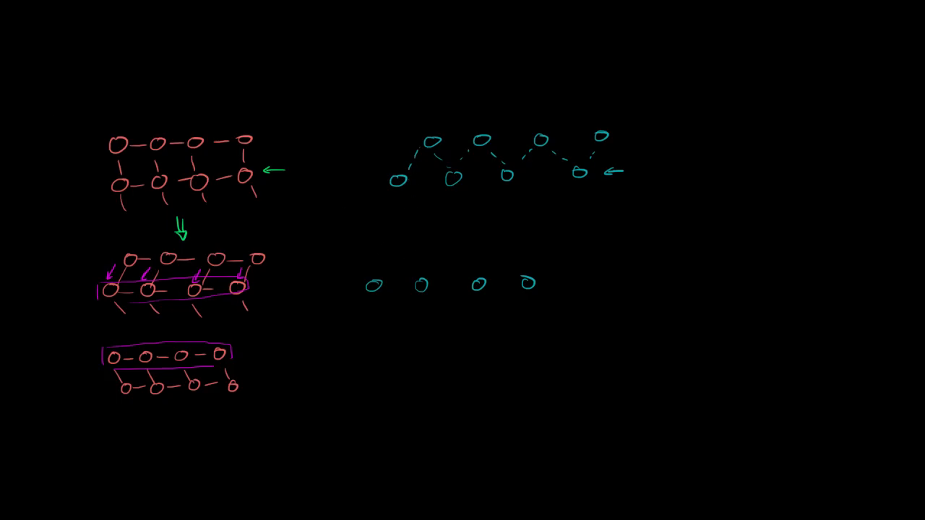
pyautogui.moveTo(540, 137)
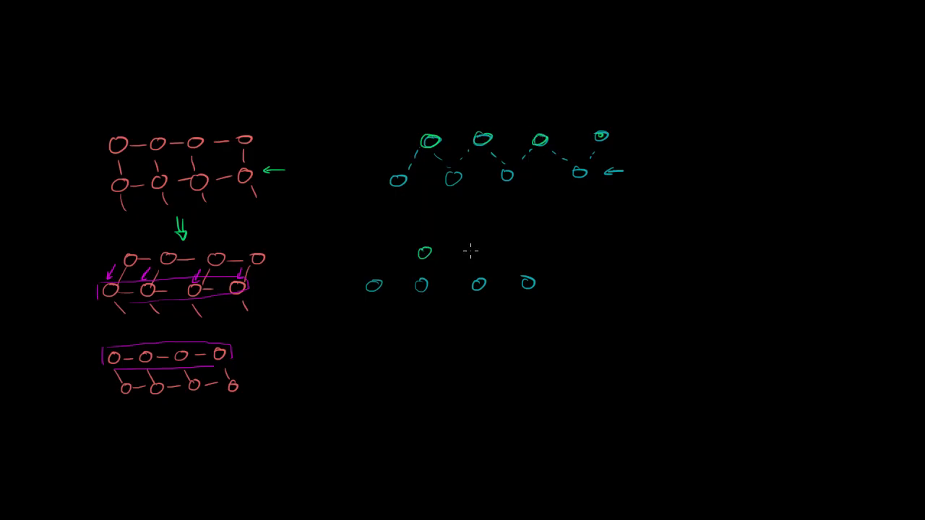
pyautogui.moveTo(389, 350)
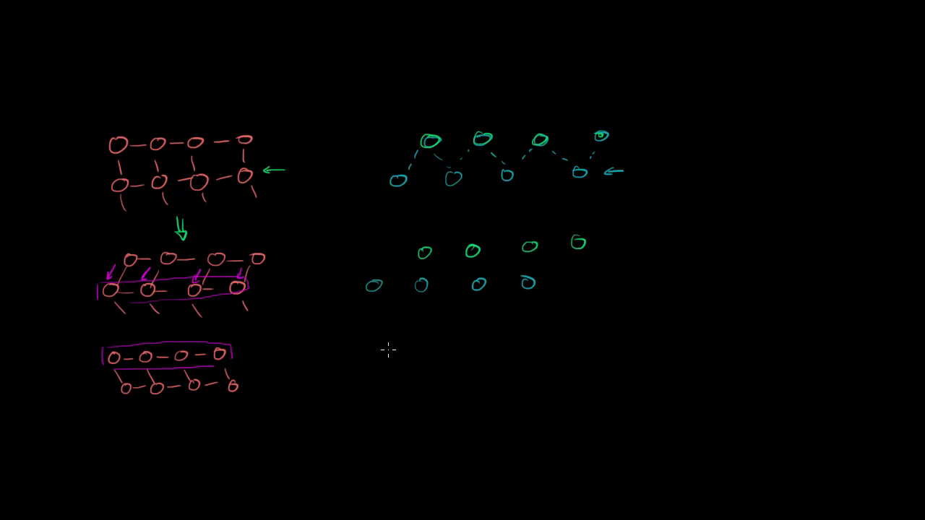
pyautogui.moveTo(8, 138)
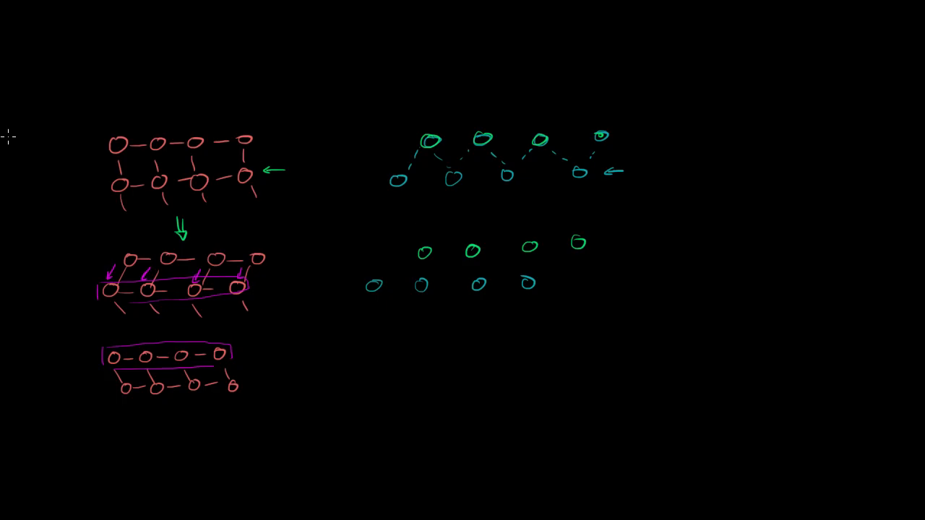
pyautogui.moveTo(450, 228)
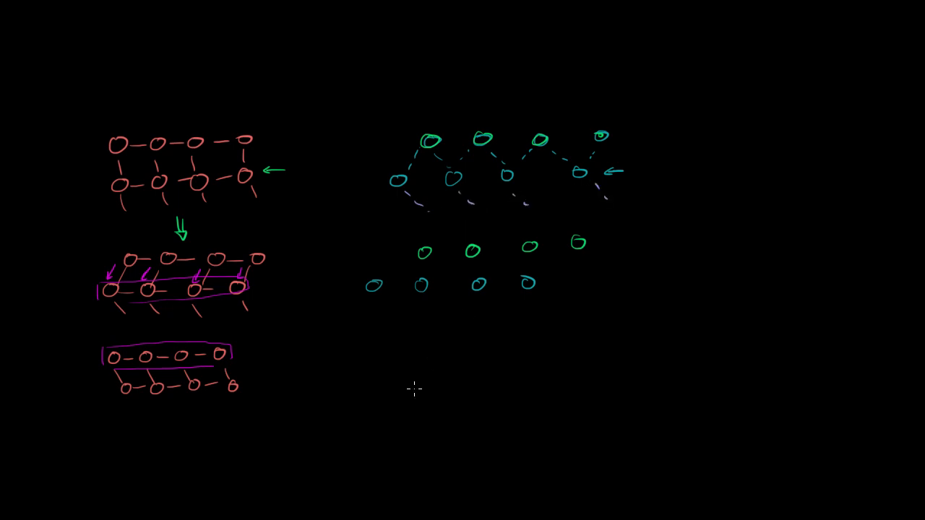
pyautogui.moveTo(535, 288)
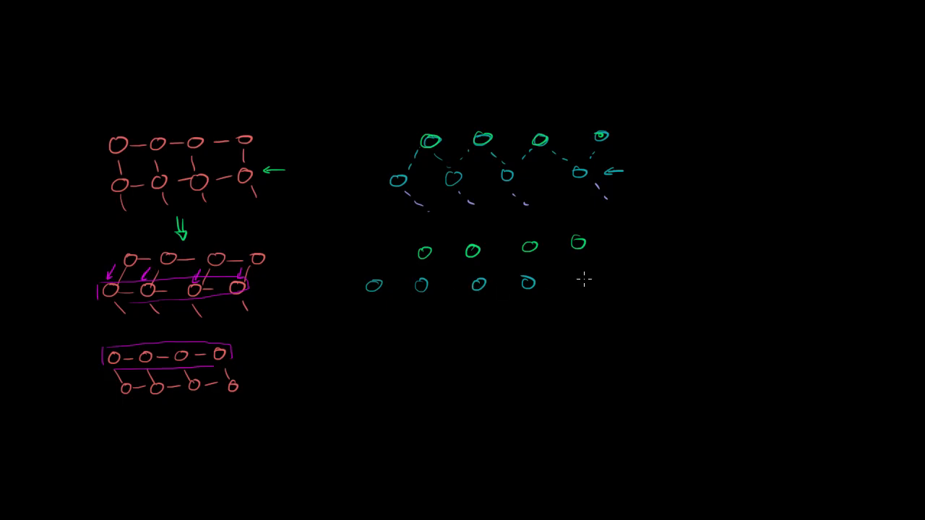
pyautogui.moveTo(408, 289)
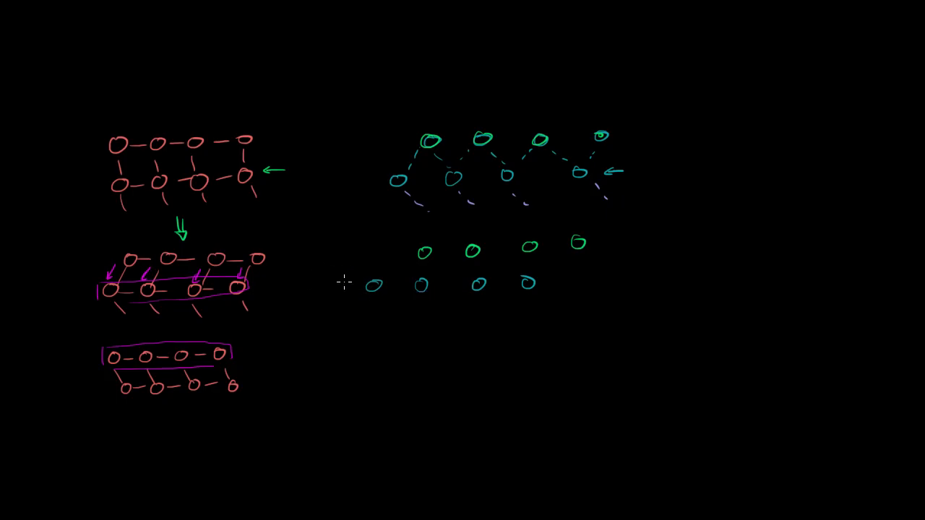
# - Draw a purple leftward arrow from the lower cyan row toward the slanted red lattice
pyautogui.moveTo(350, 283); pyautogui.dragTo(304, 286)
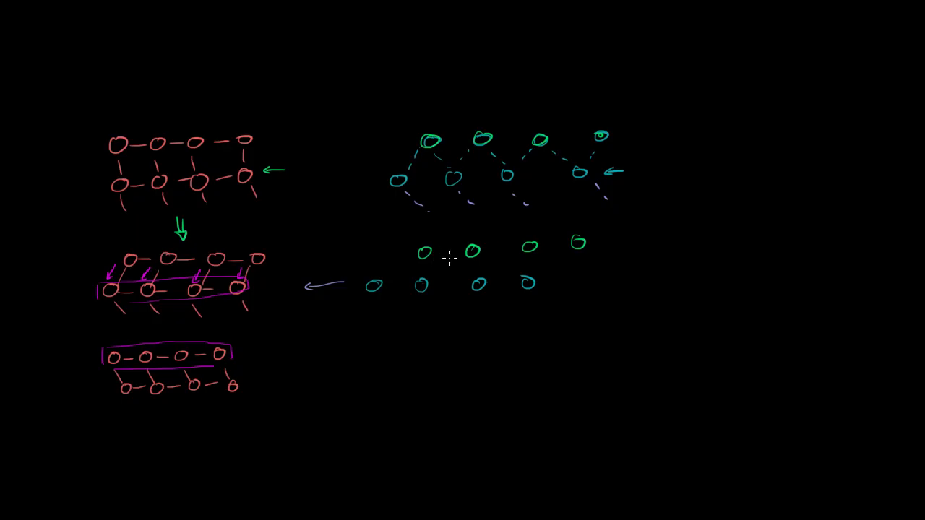
pyautogui.moveTo(410, 312)
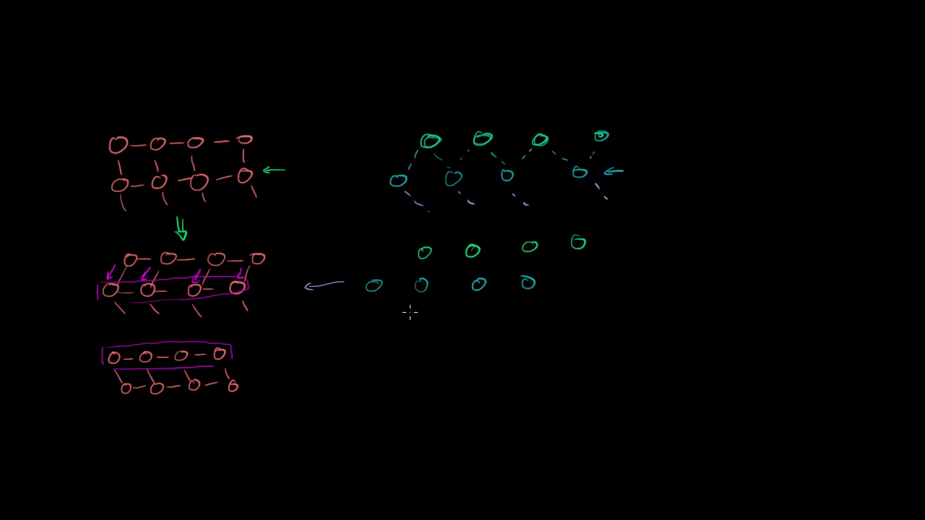
pyautogui.moveTo(248, 208)
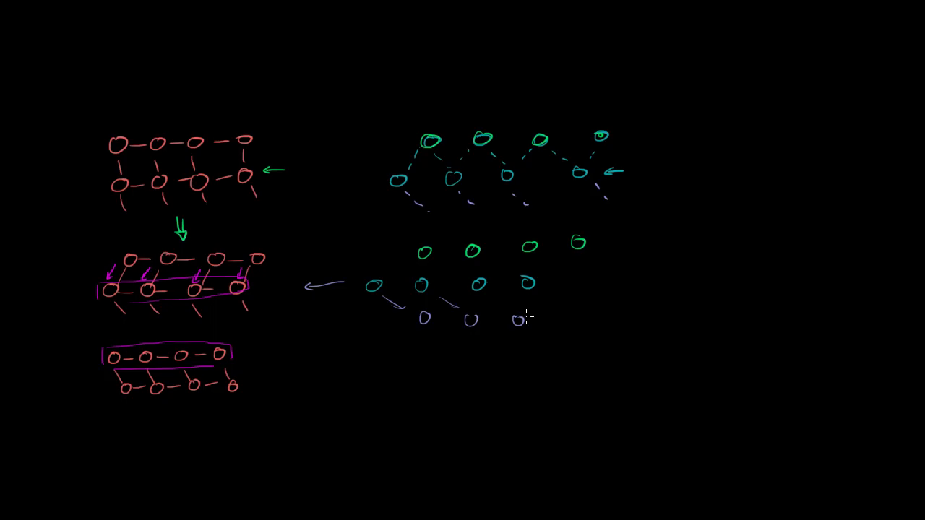
pyautogui.moveTo(544, 334)
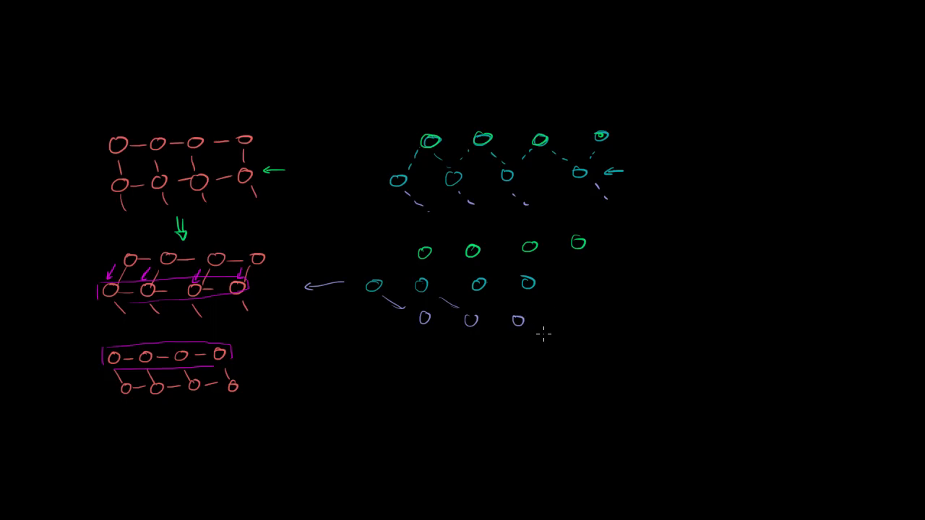
pyautogui.moveTo(551, 333)
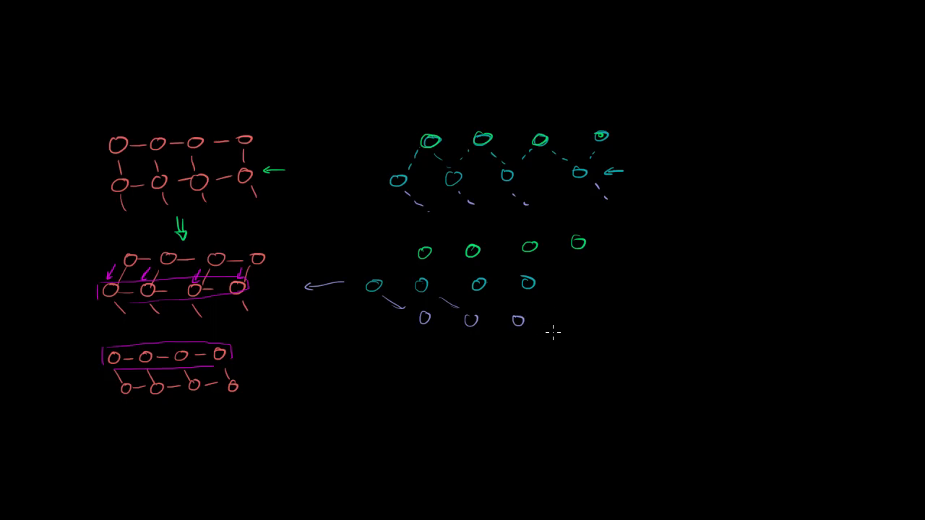
pyautogui.moveTo(386, 302)
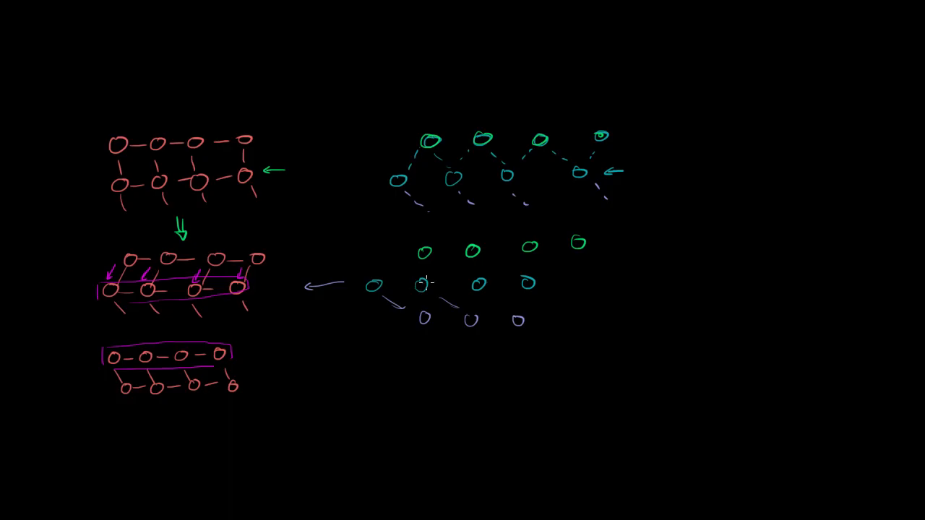
pyautogui.moveTo(462, 253)
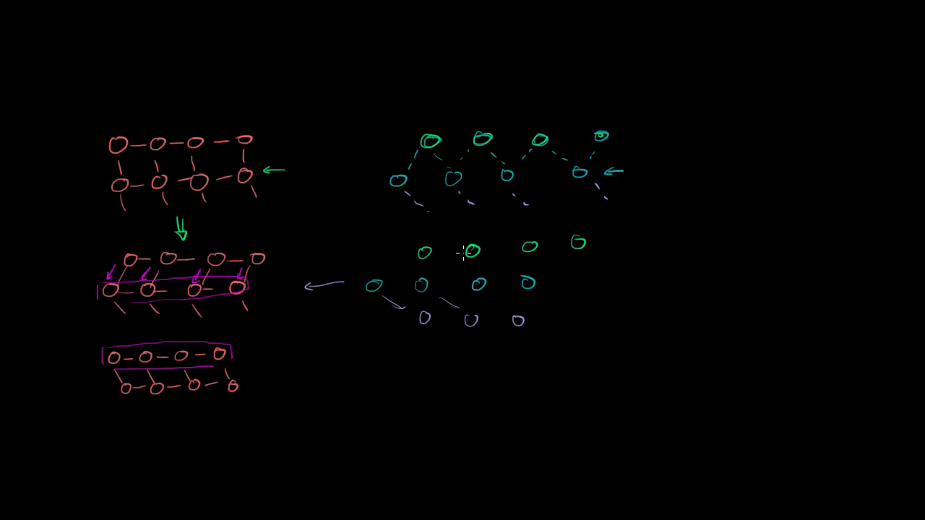
pyautogui.moveTo(477, 275)
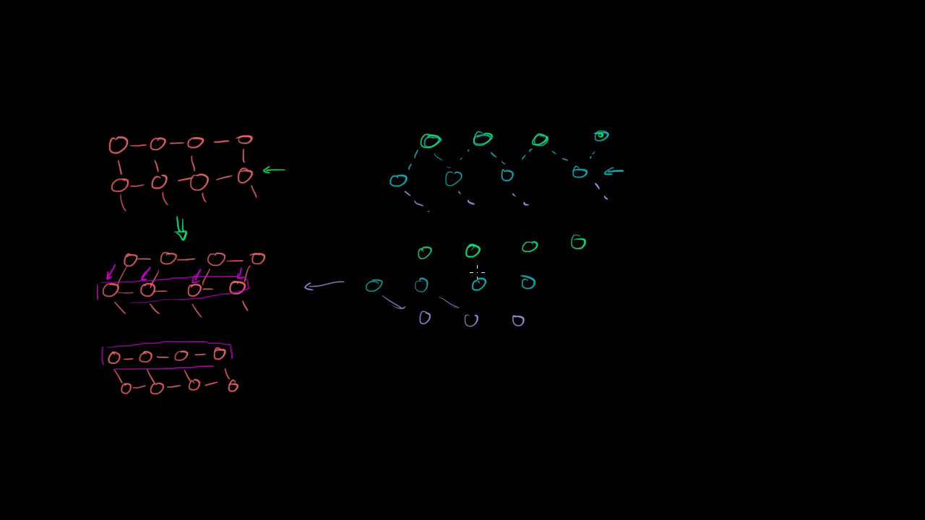
pyautogui.moveTo(421, 336)
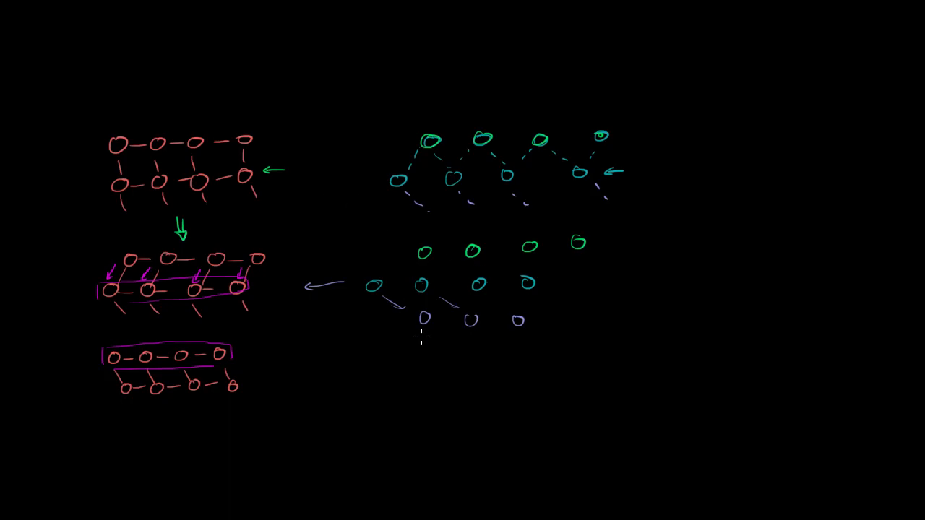
pyautogui.moveTo(430, 359)
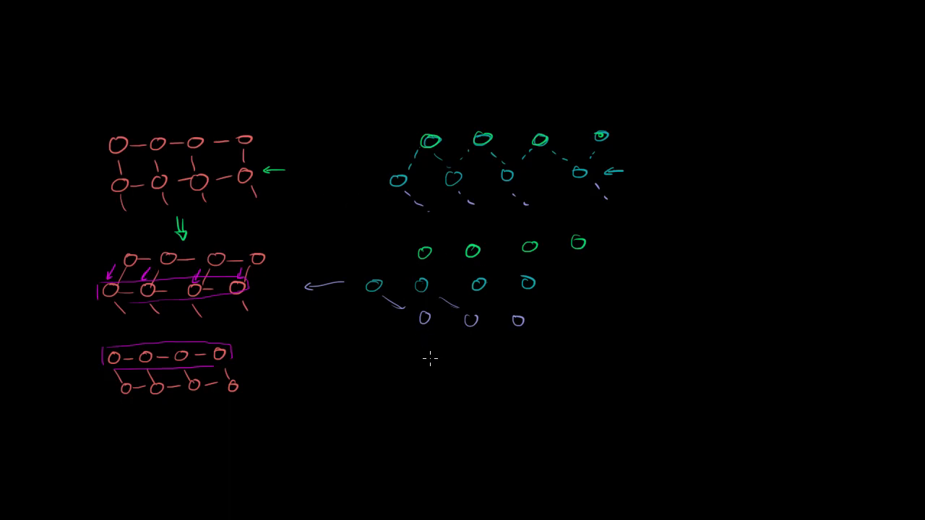
pyautogui.moveTo(465, 387)
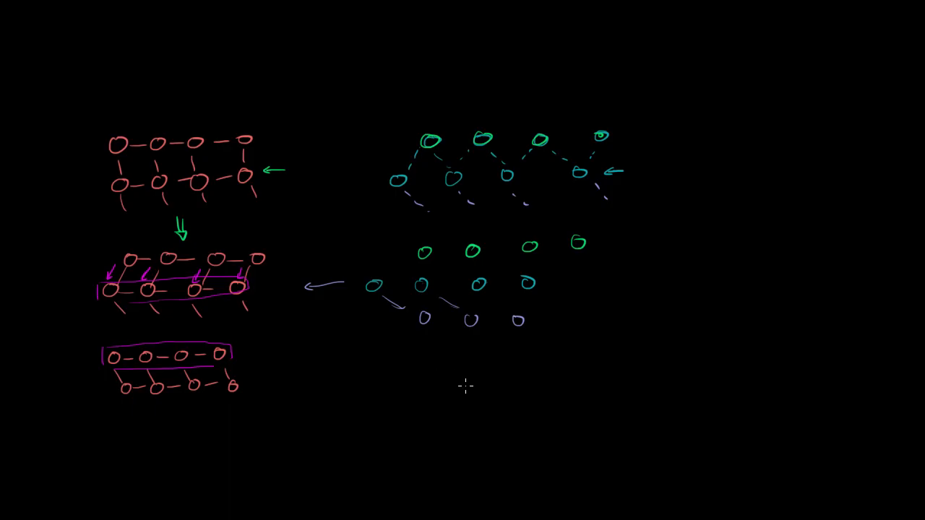